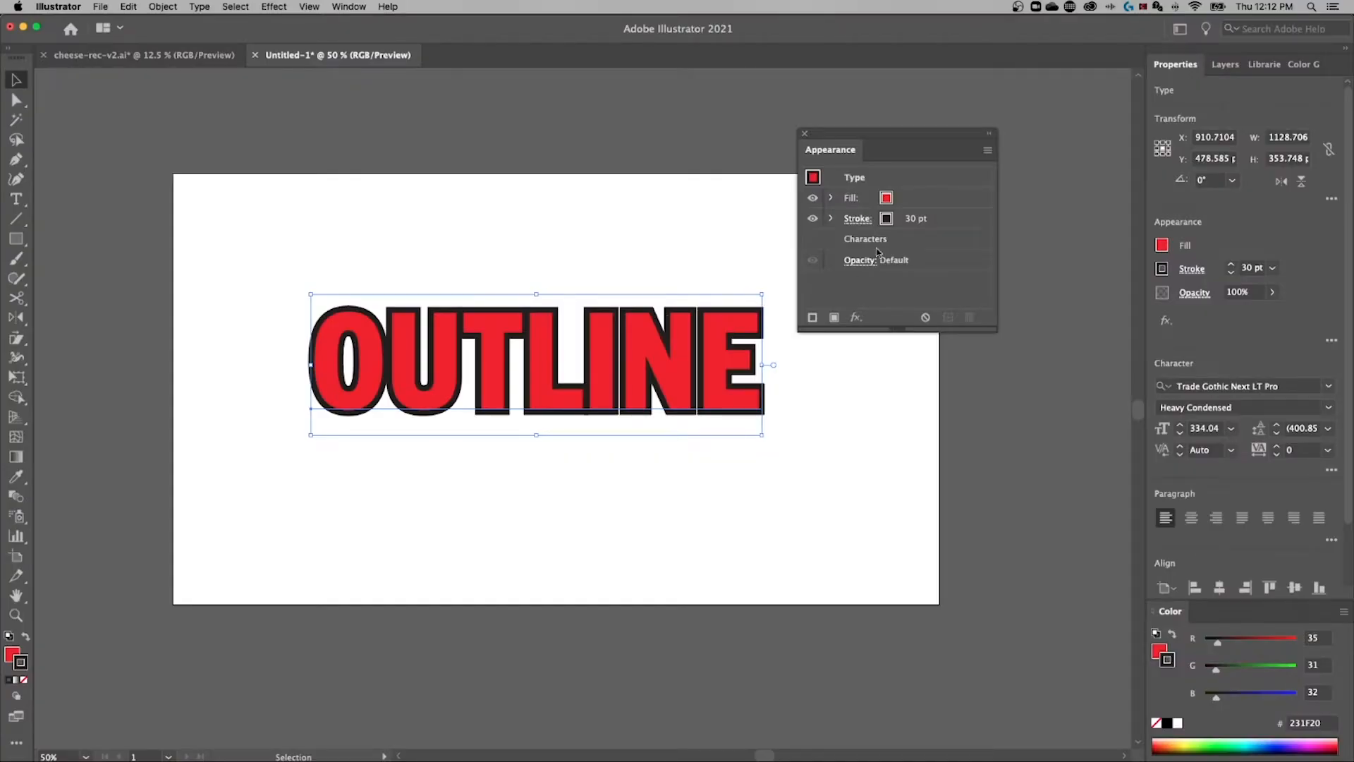
{"action": "mouse_move", "coordinate": [916, 223]}
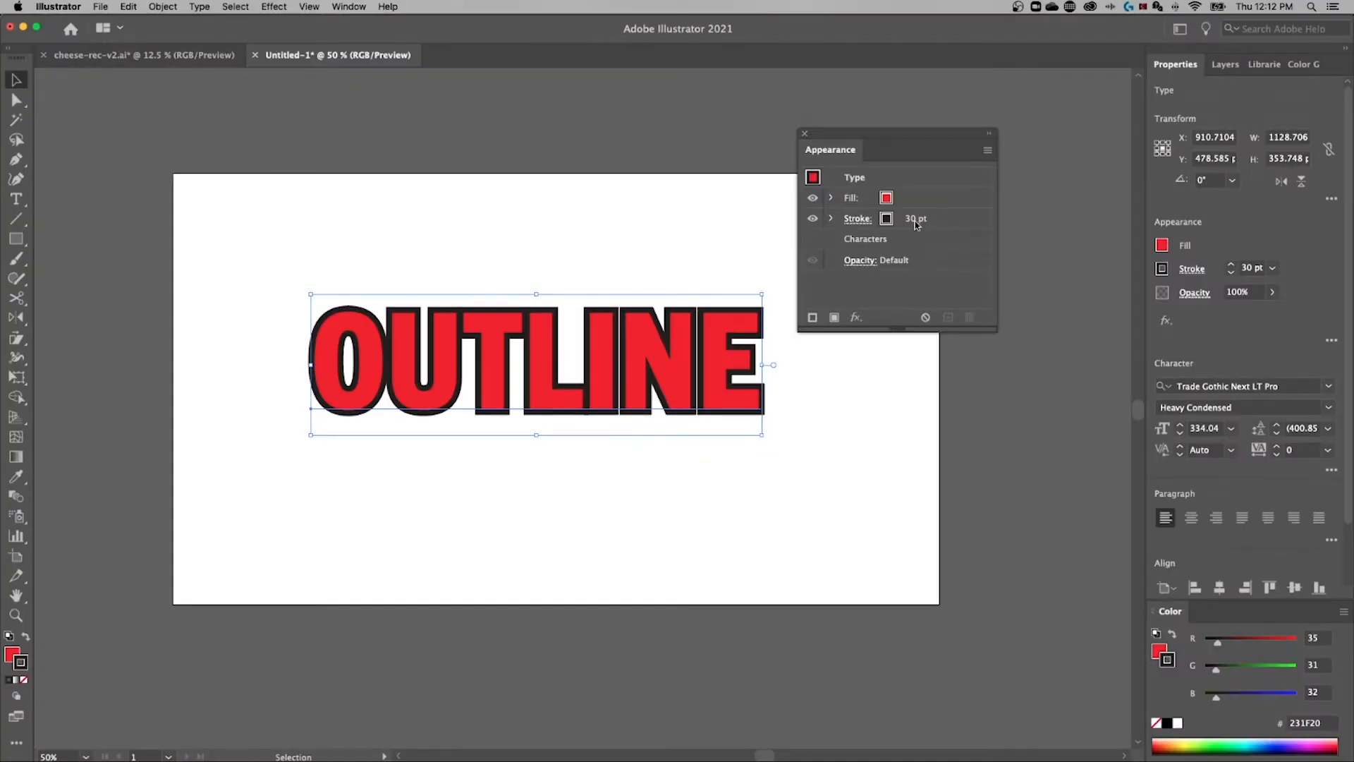
Select the 30 pt Stroke row in the Appearance panel to inspect the letter tops
{"action": "left_click", "coordinate": [914, 218]}
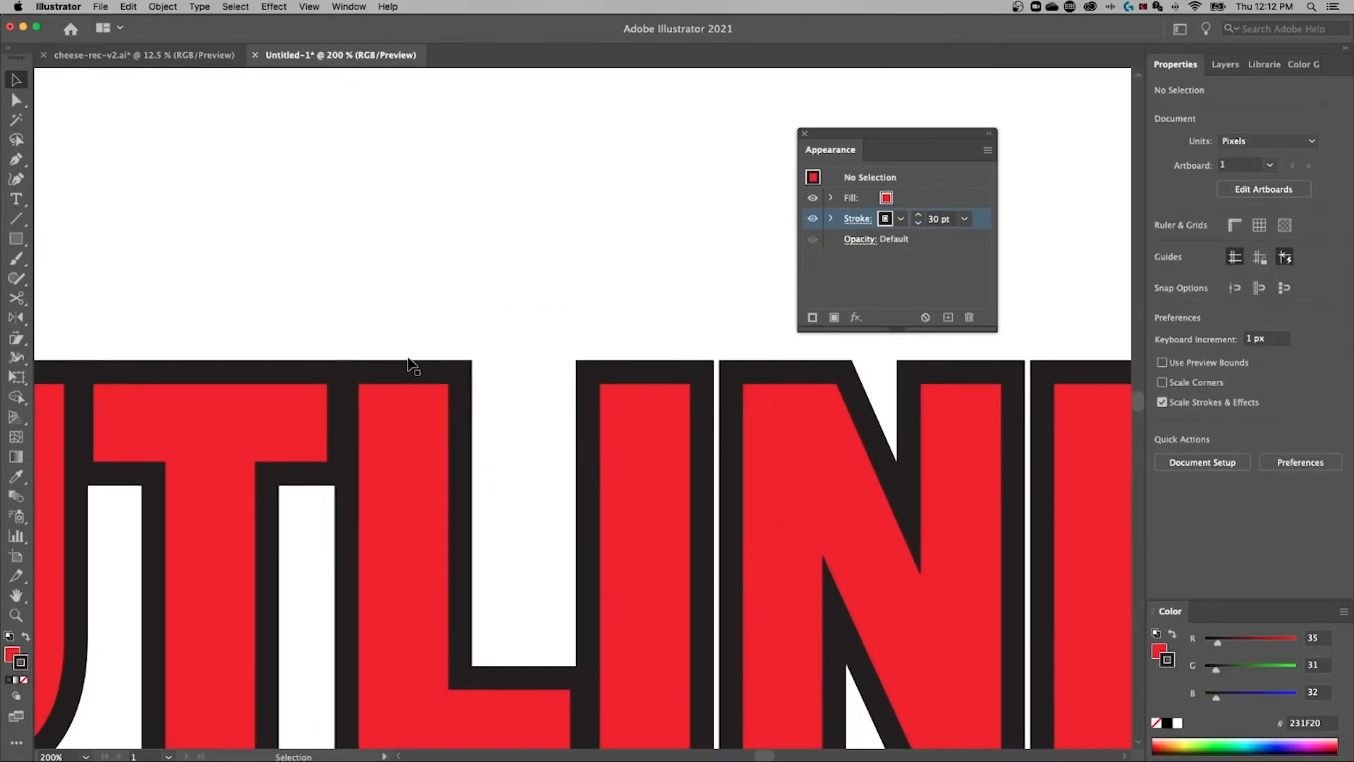
Draw a 15 px by 15 px square and place it at a letter's stroke corner
{"action": "left_click_drag", "start_coordinate": [461, 165], "coordinate": [462, 691]}
{"action": "type", "text": "15"}
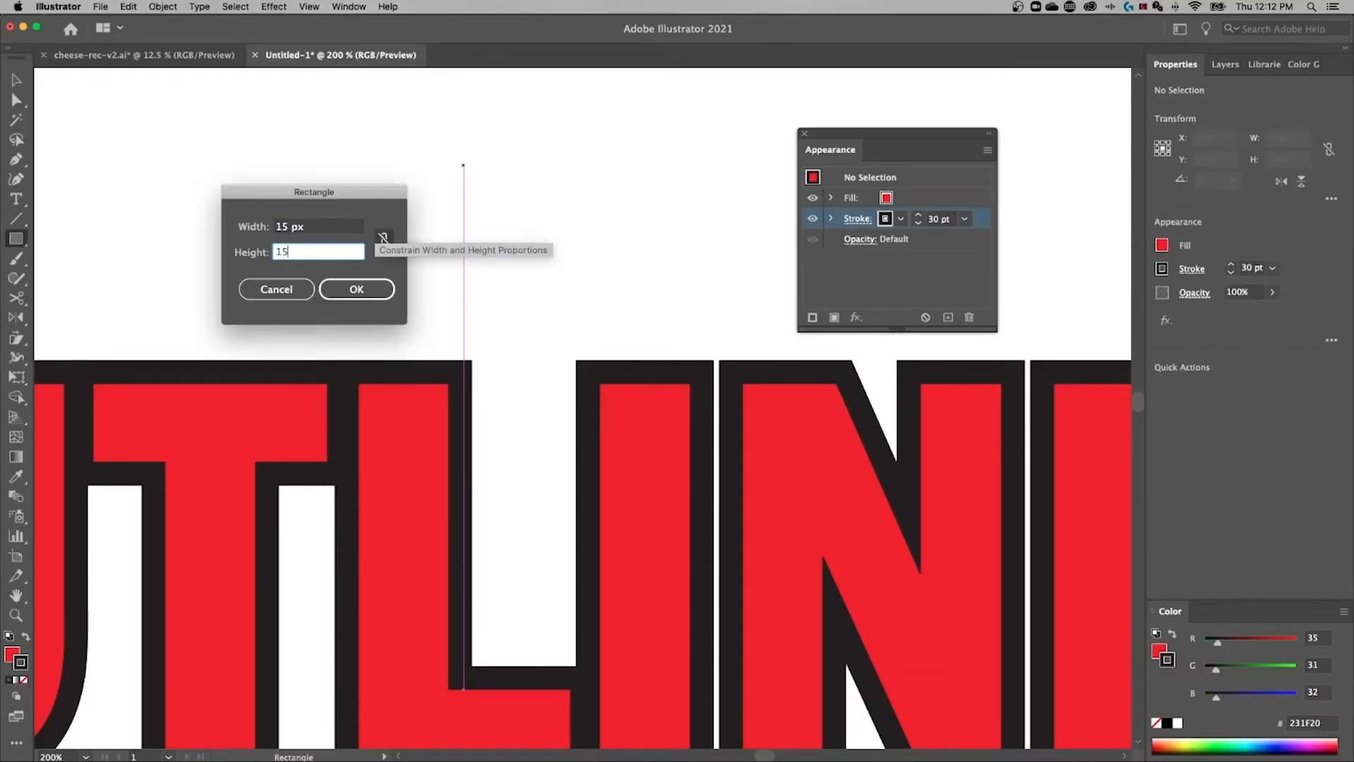
{"action": "left_click", "coordinate": [356, 288]}
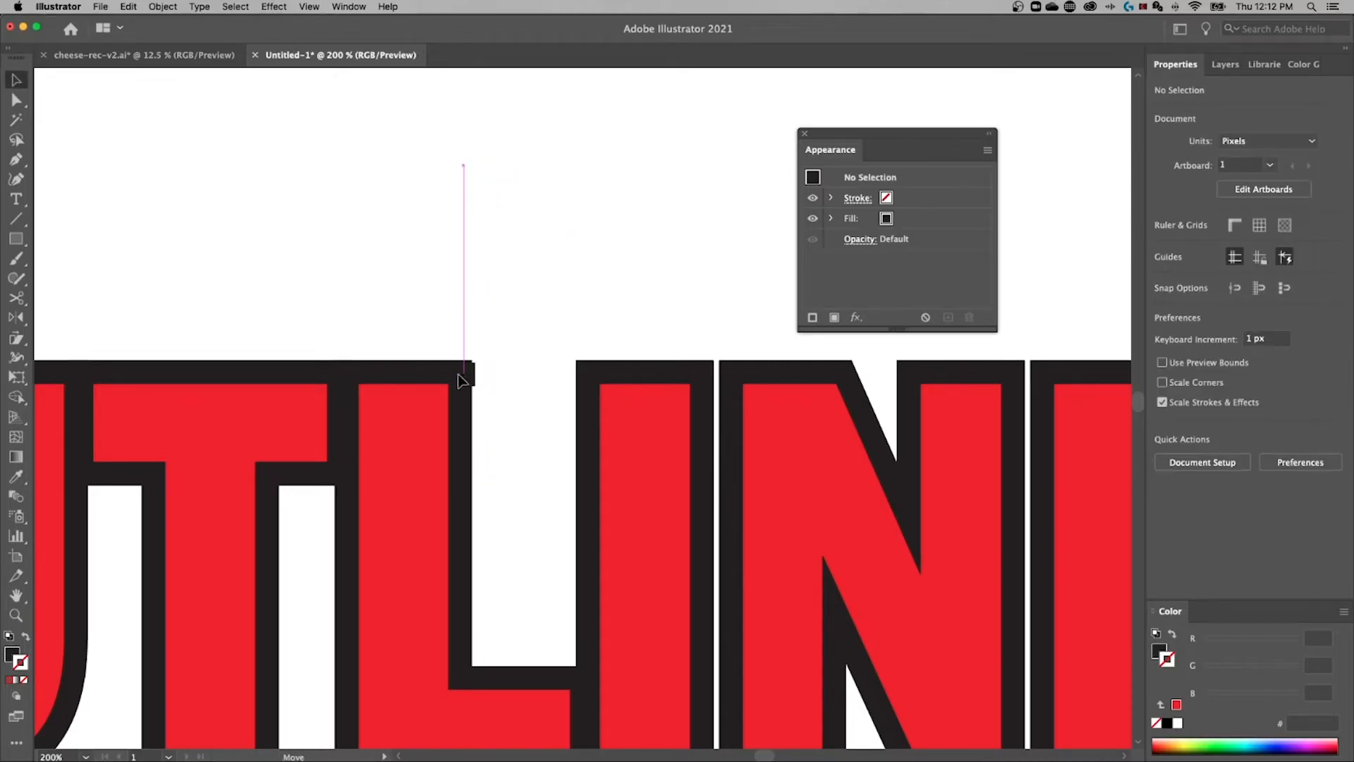
{"action": "left_click", "coordinate": [486, 371]}
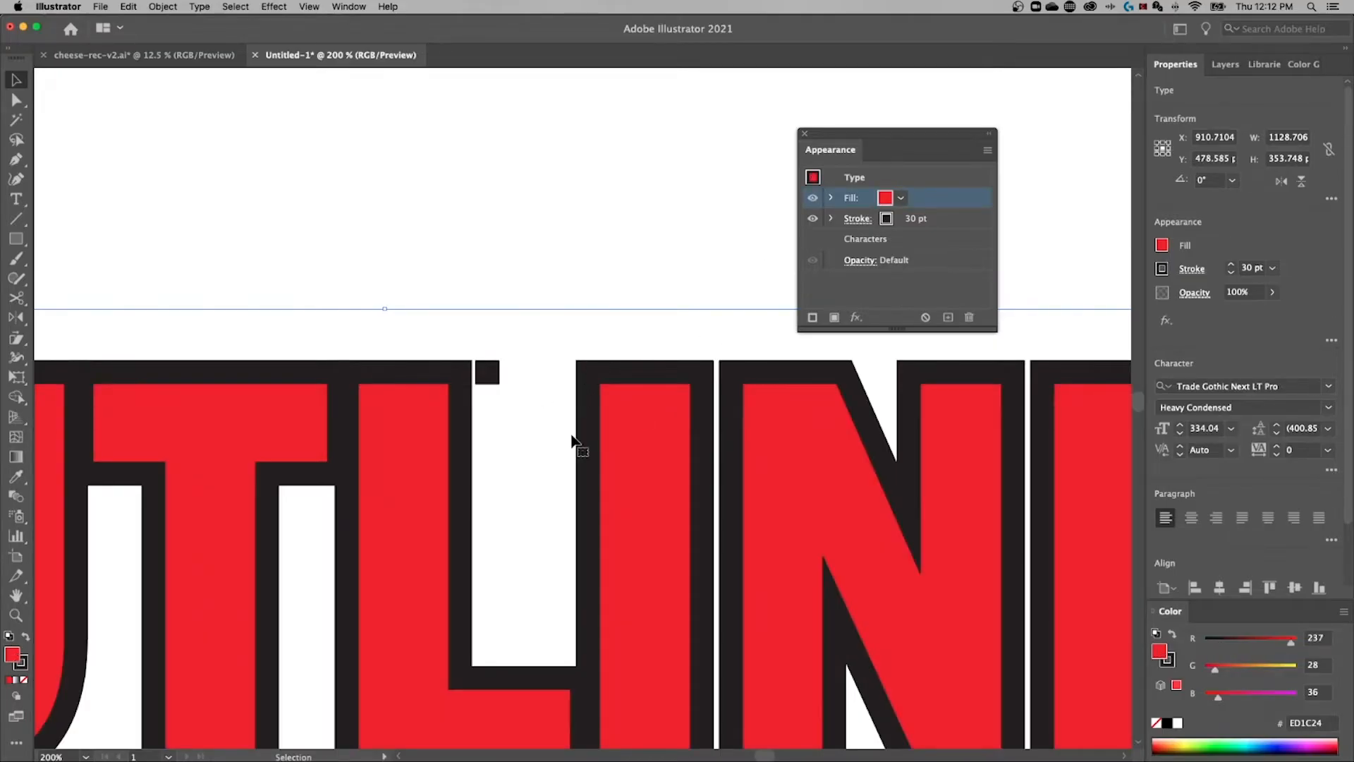
{"action": "mouse_move", "coordinate": [522, 362]}
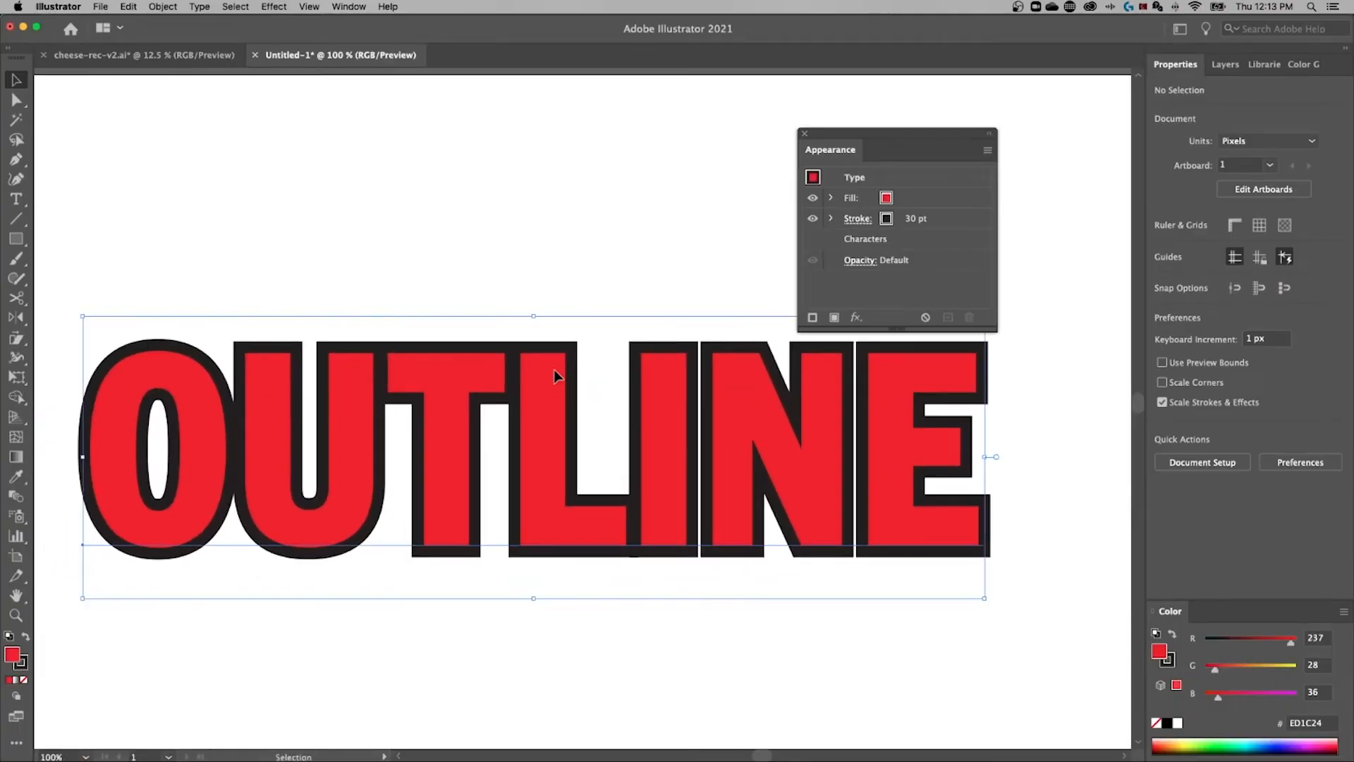
Set the text's stroke weight to 10 pt, above the red fill
{"action": "left_click", "coordinate": [898, 196]}
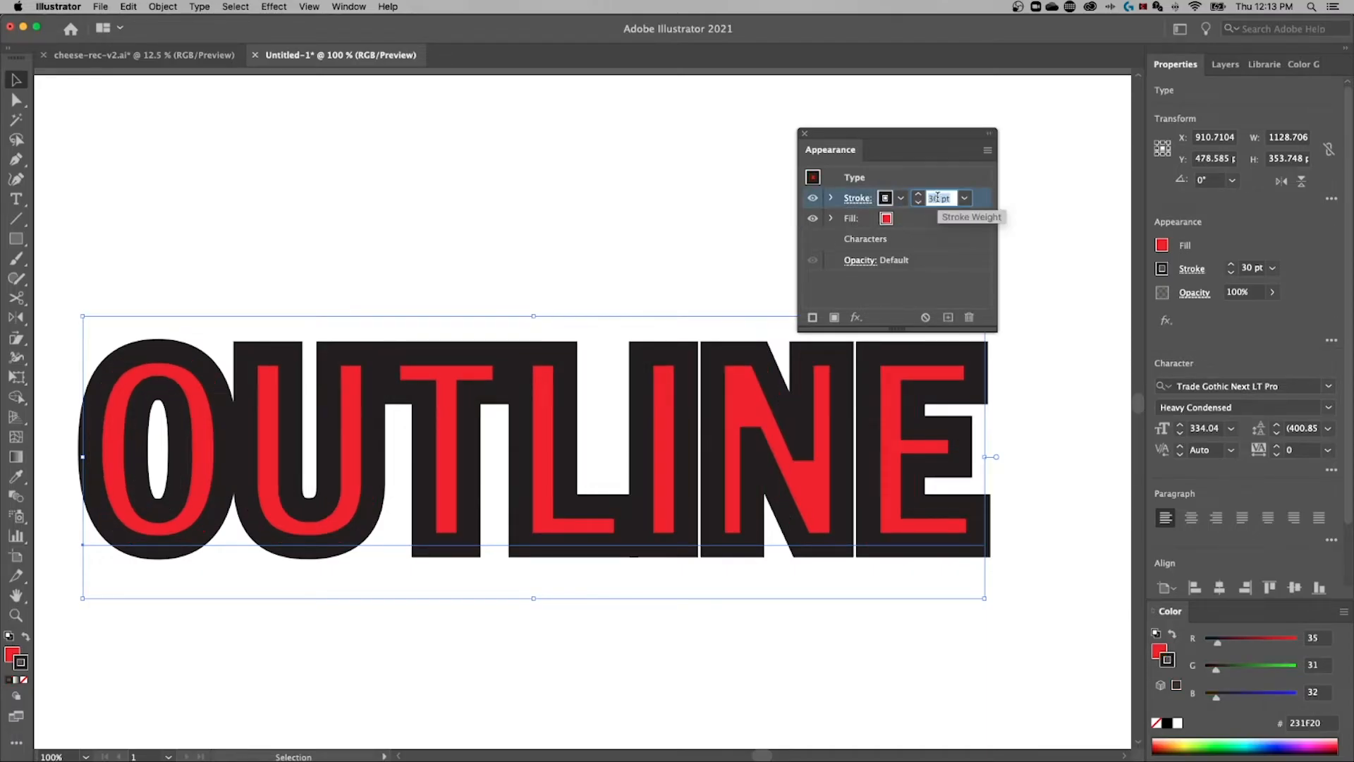
{"action": "type", "text": "10"}
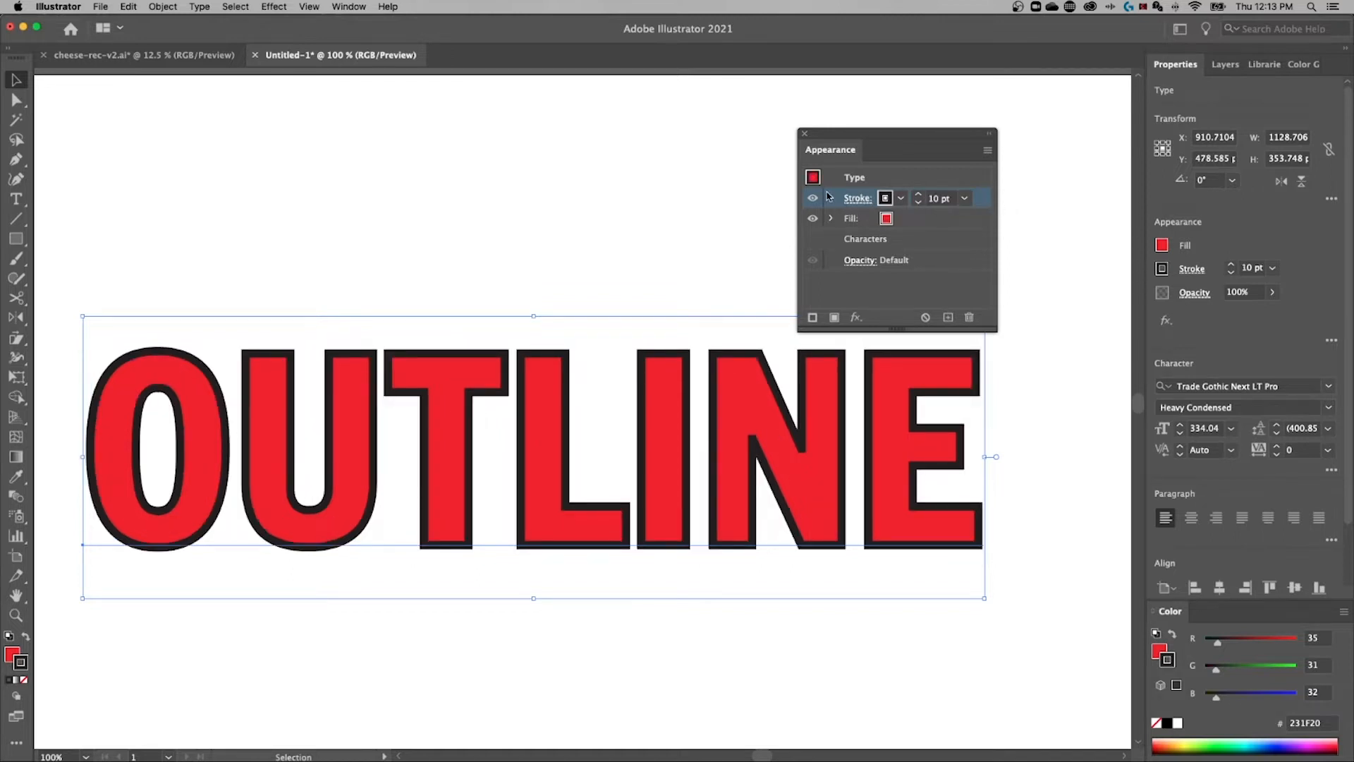
{"action": "mouse_move", "coordinate": [885, 198]}
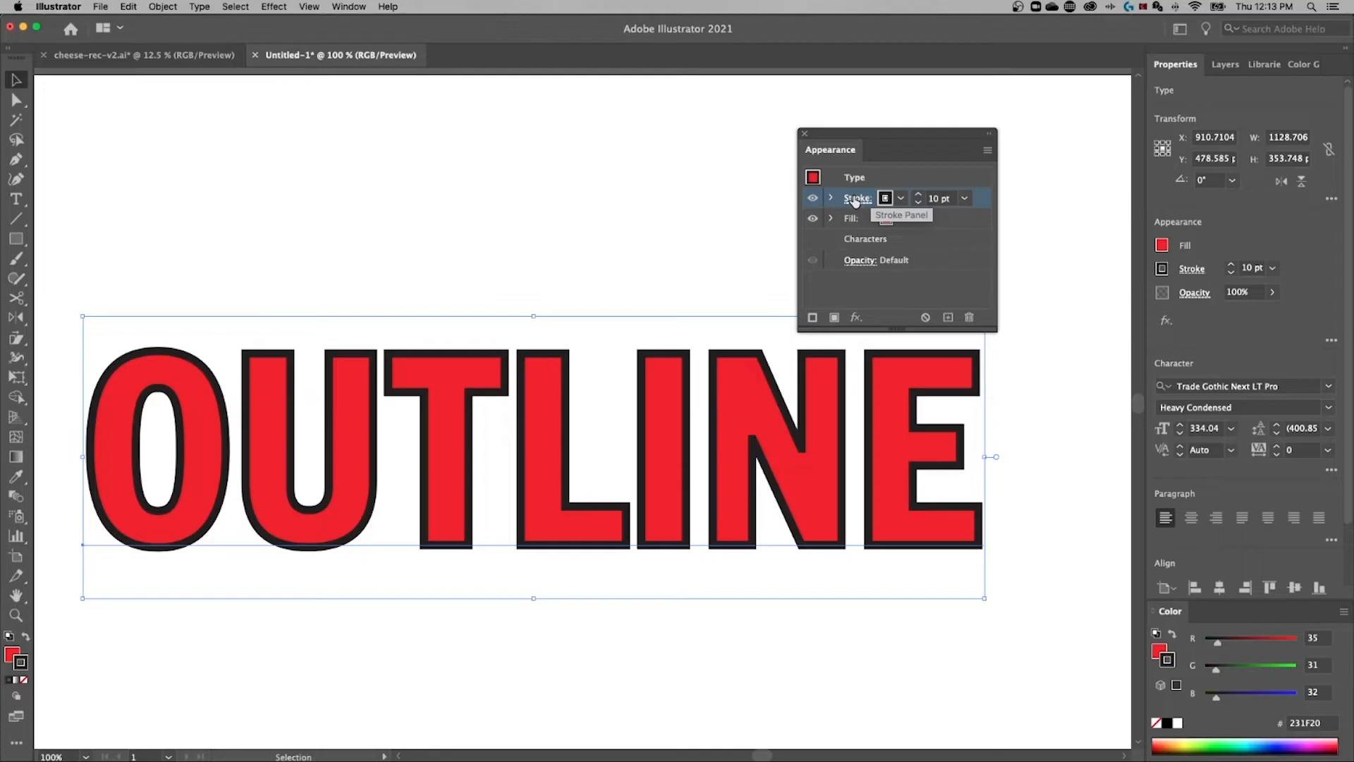
Add an Offset Path effect to the stroke, previewing offsets from 5 px to -10 px
{"action": "left_click", "coordinate": [856, 316]}
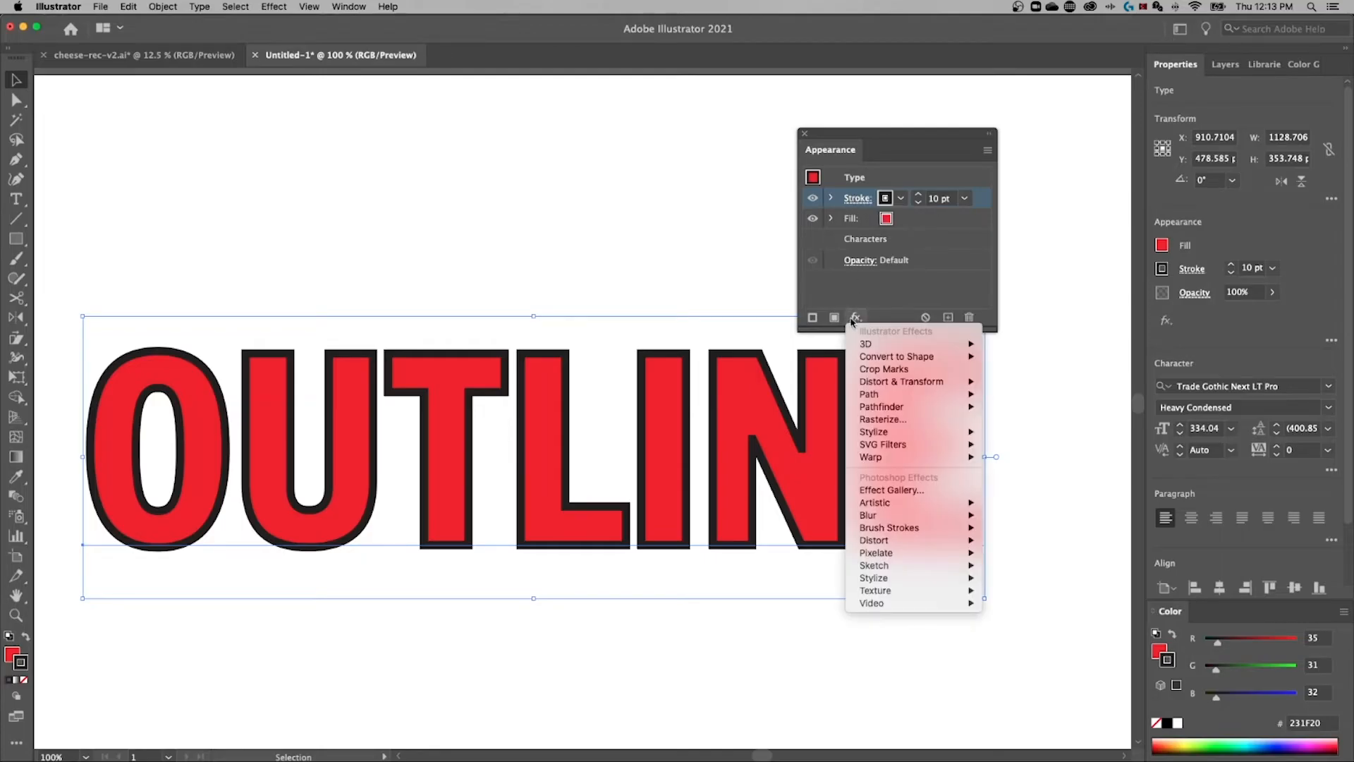
{"action": "mouse_move", "coordinate": [869, 394]}
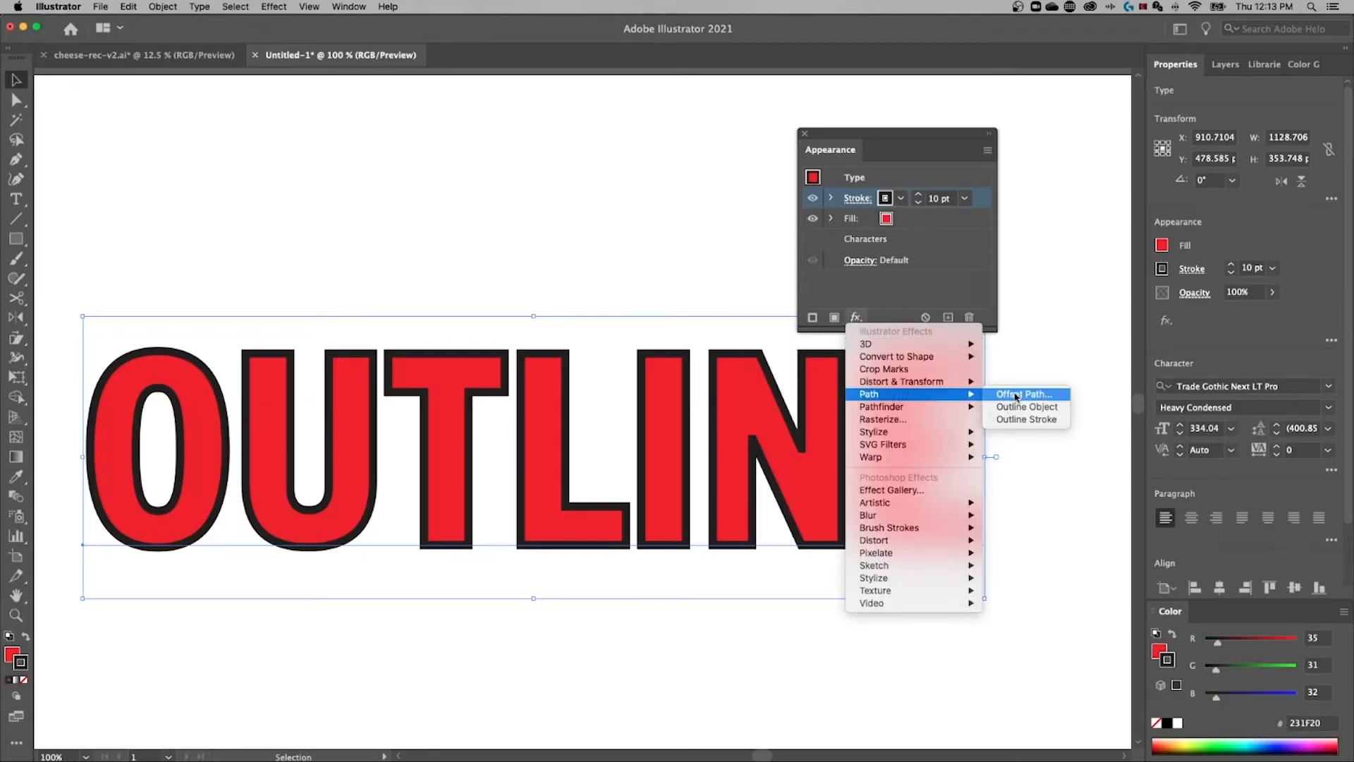
{"action": "left_click", "coordinate": [1024, 393]}
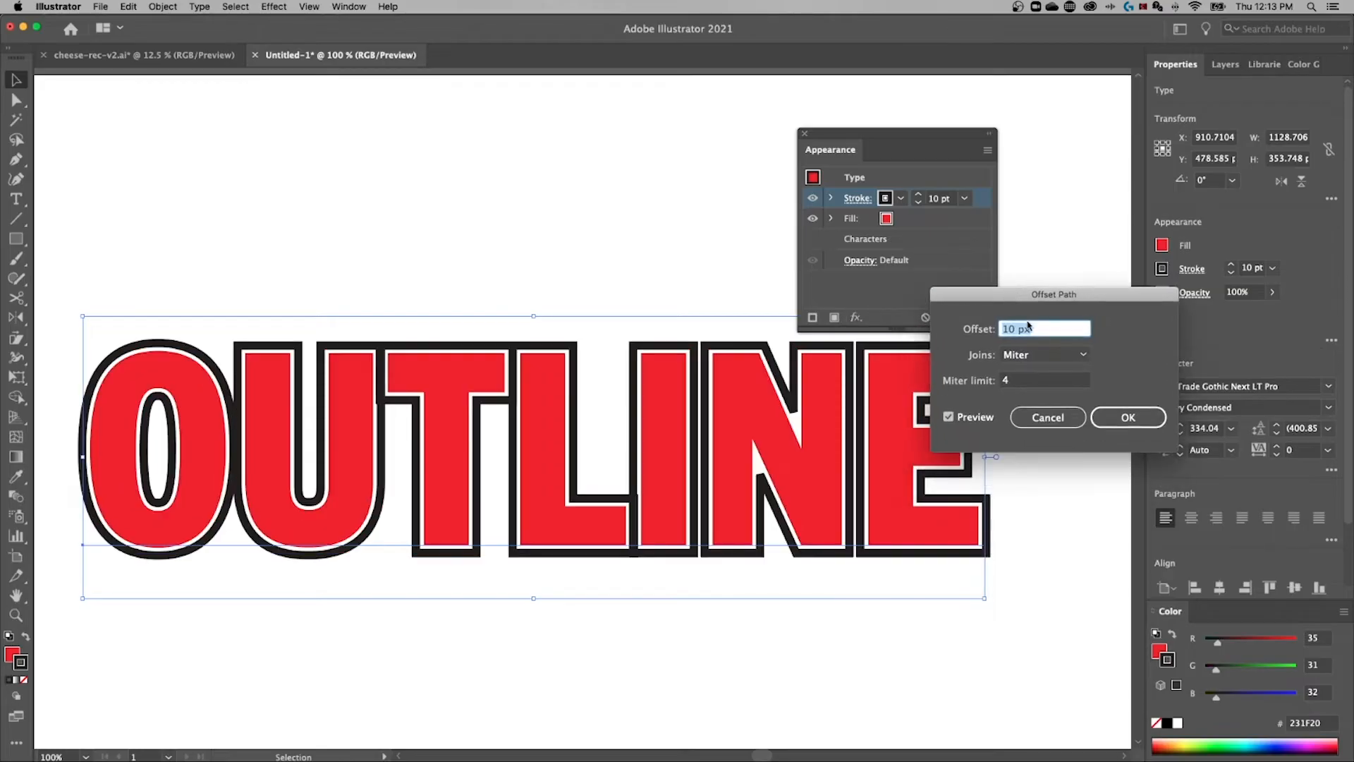
{"action": "type", "text": "5 px"}
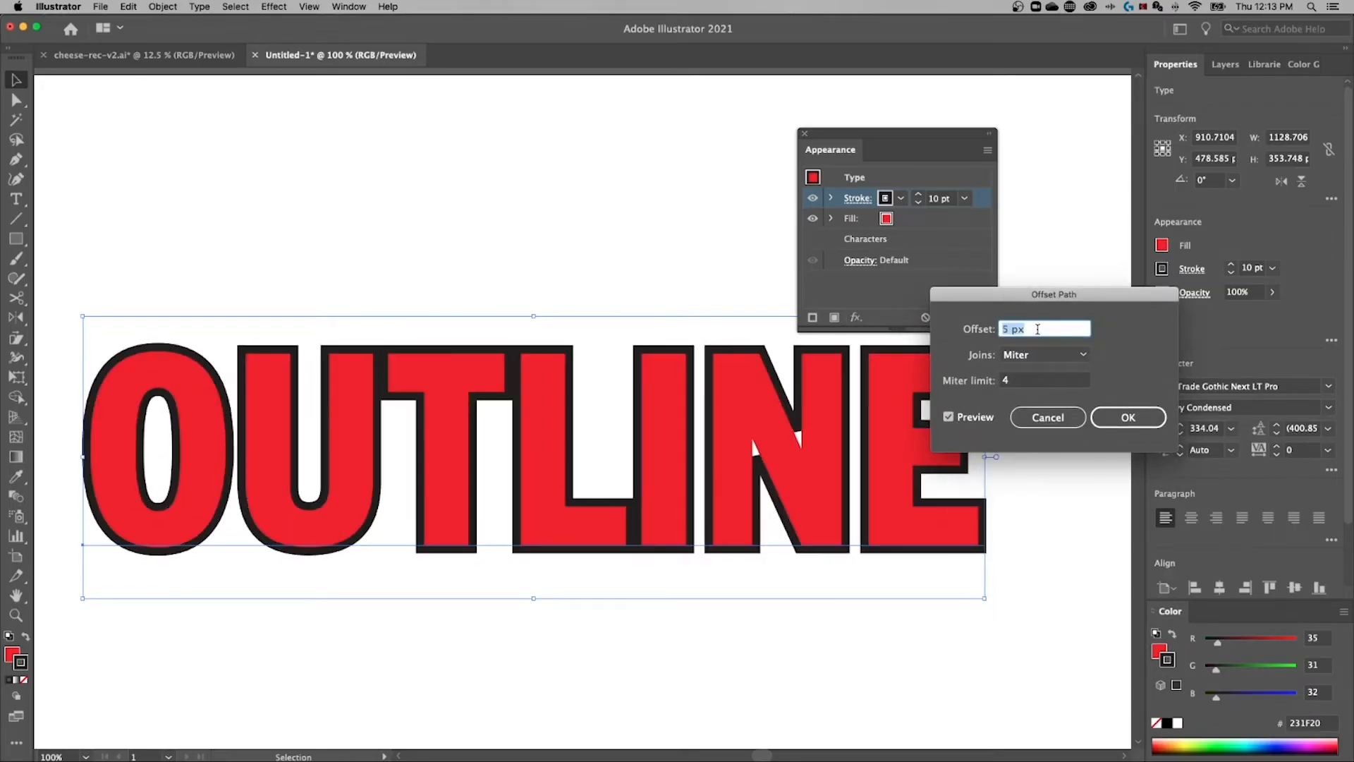
{"action": "type", "text": "0 px"}
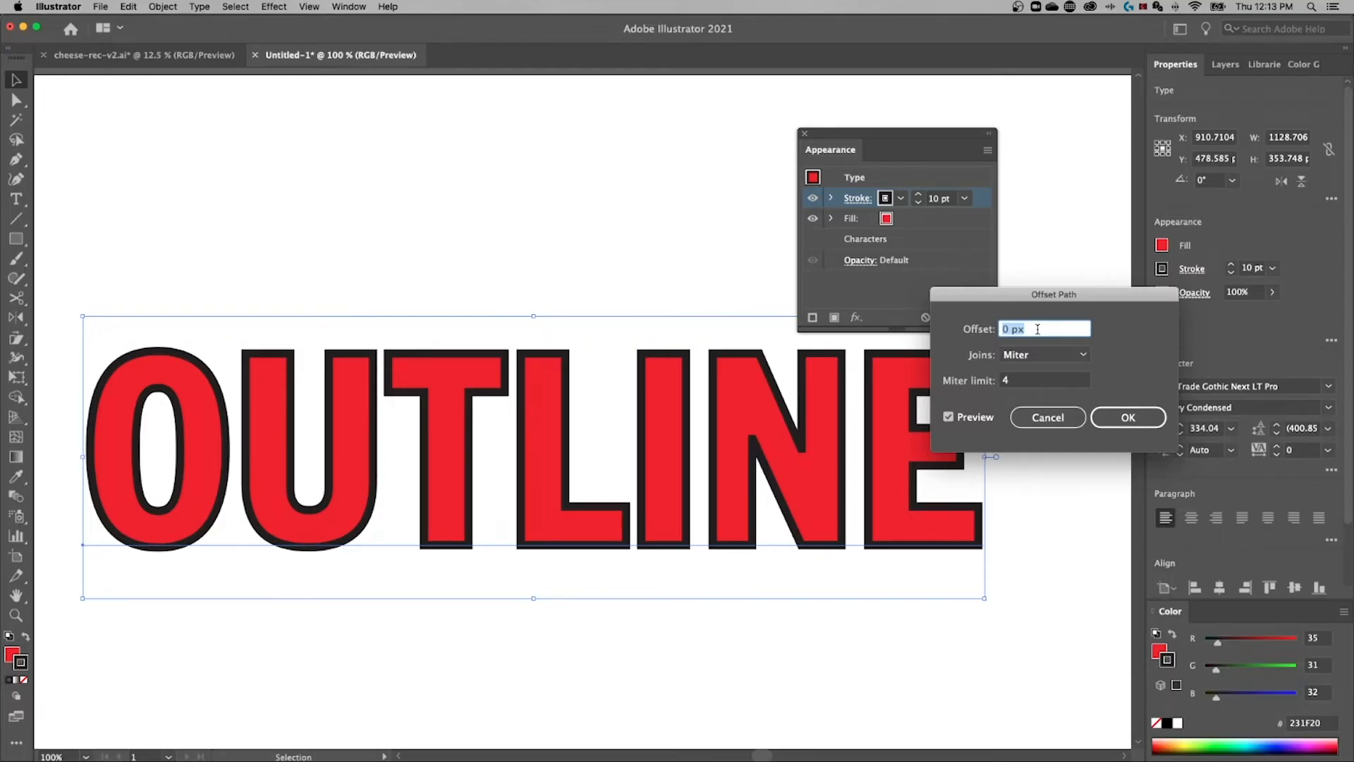
{"action": "type", "text": "-3 px"}
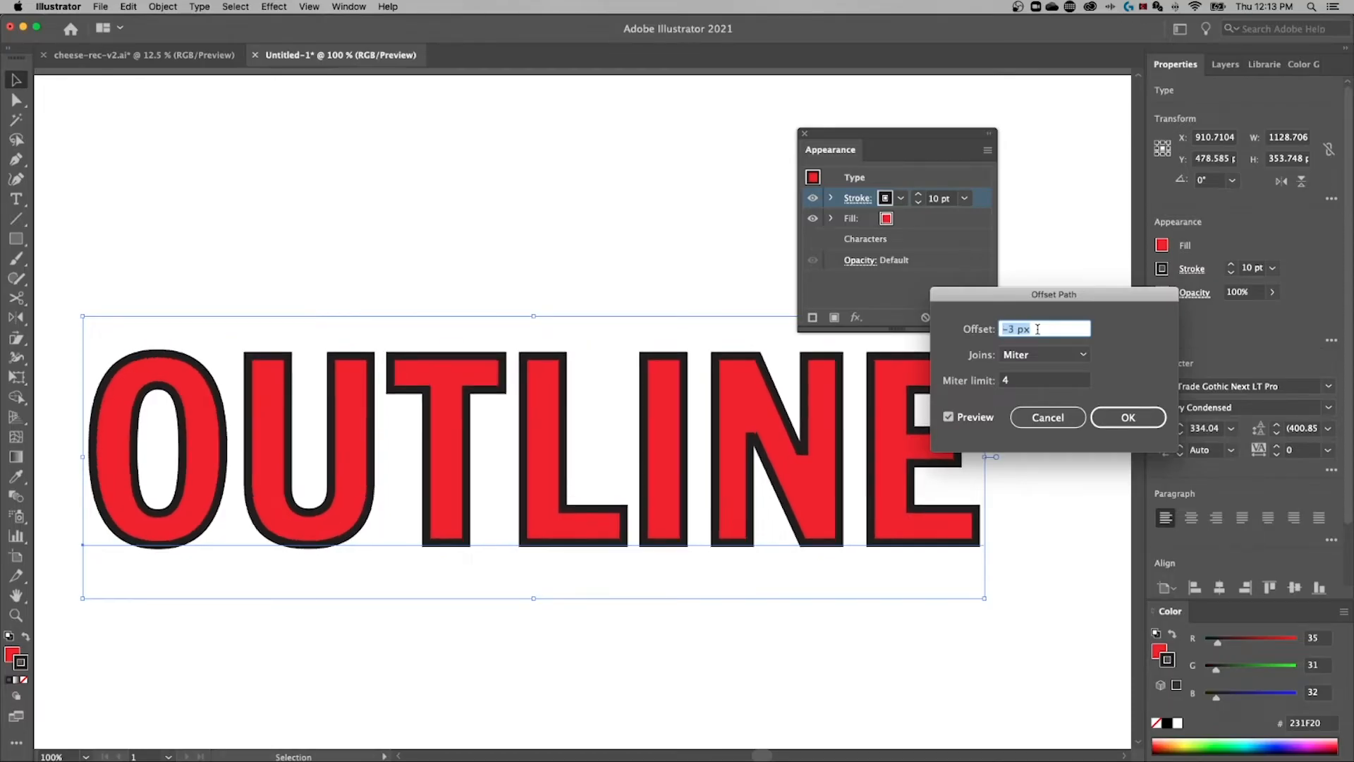
{"action": "type", "text": "-6 px"}
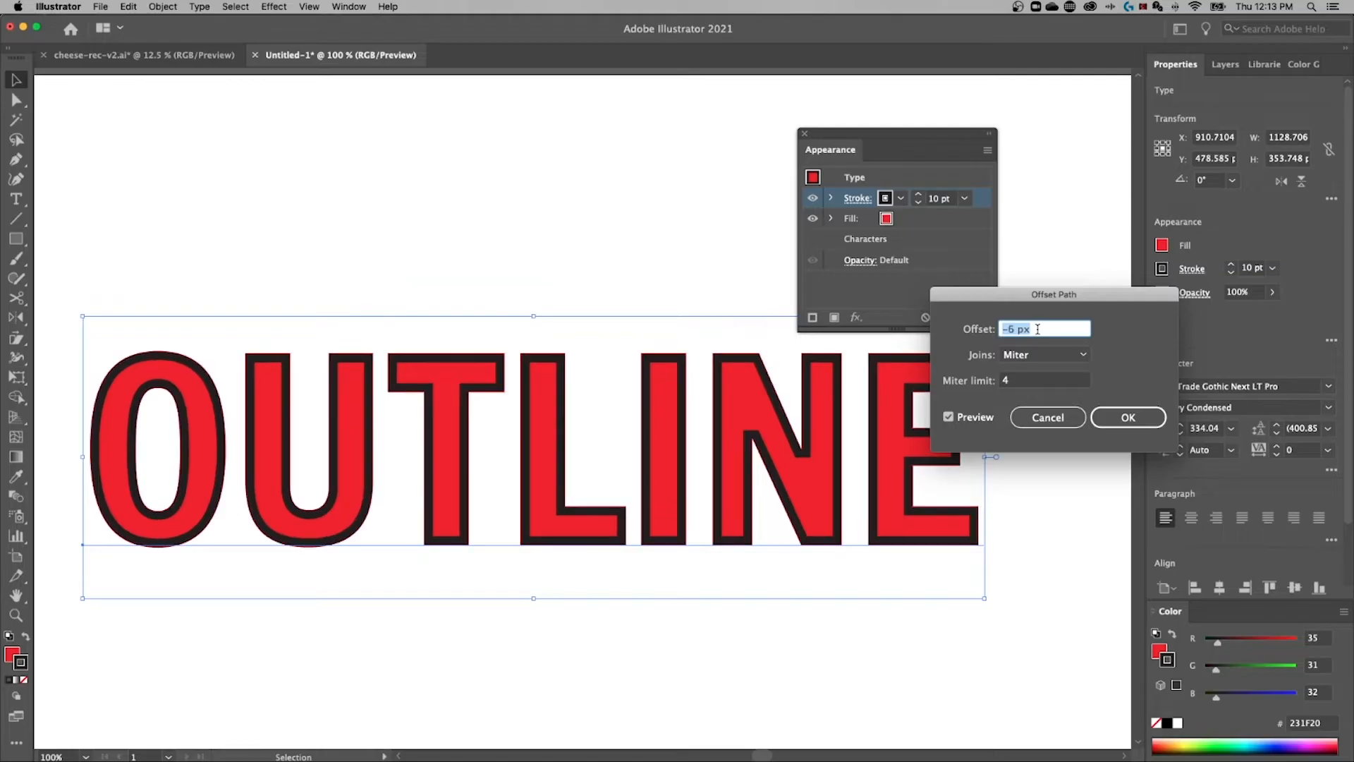
{"action": "type", "text": "-10 px"}
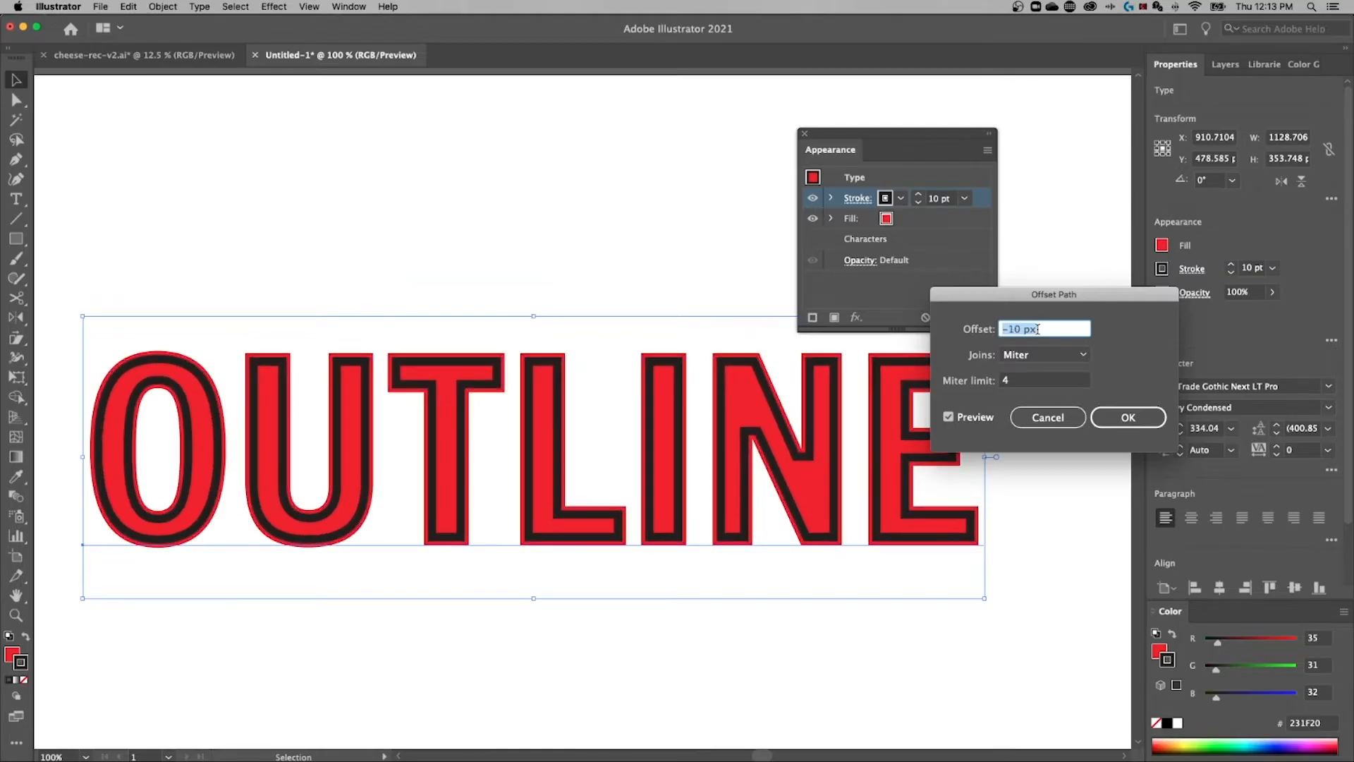